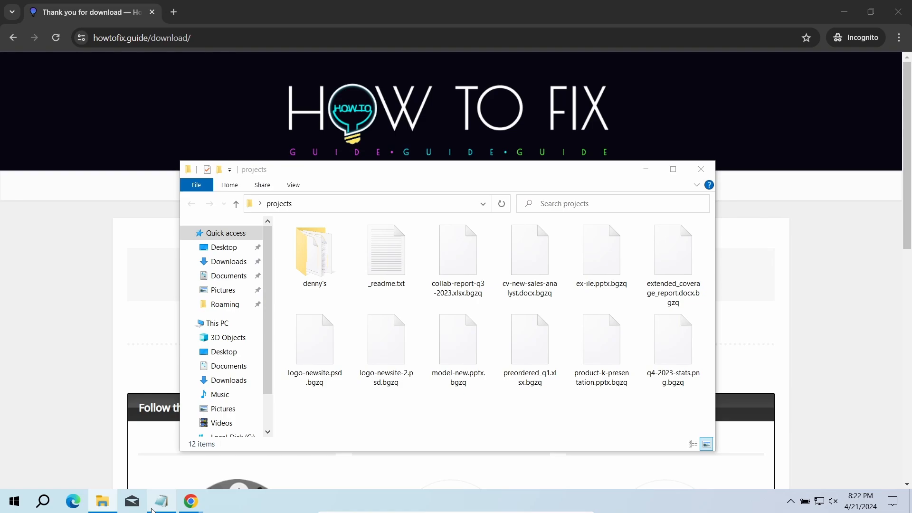
Review the current Triage report from its overview down through the extracted configs and back up
double_click(387, 249)
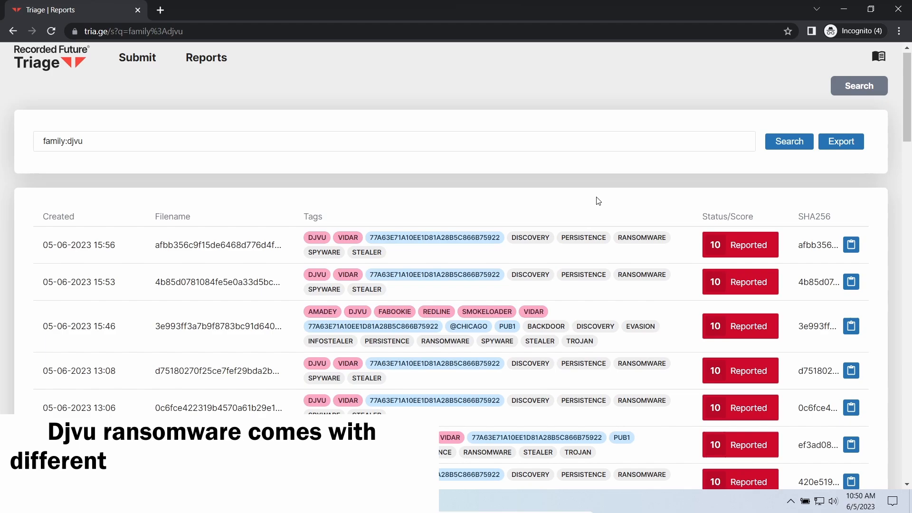
scroll(down, 3)
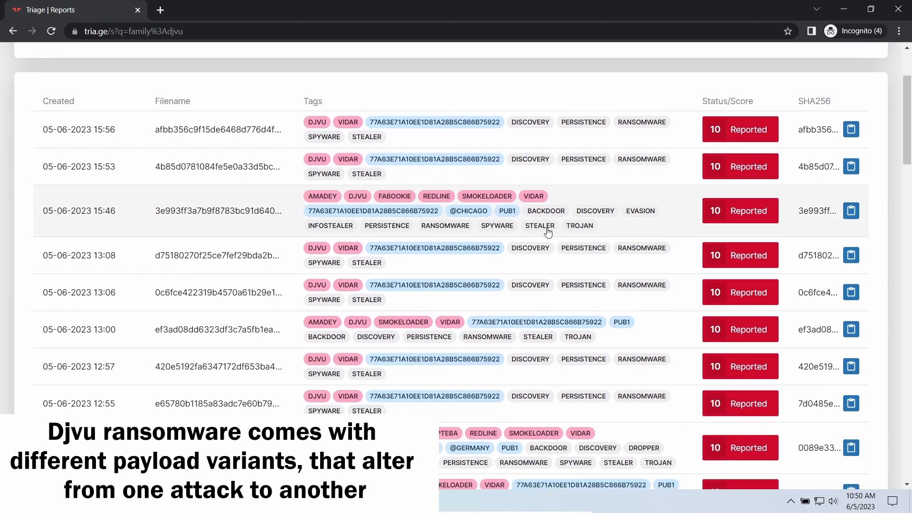
scroll(down, 3)
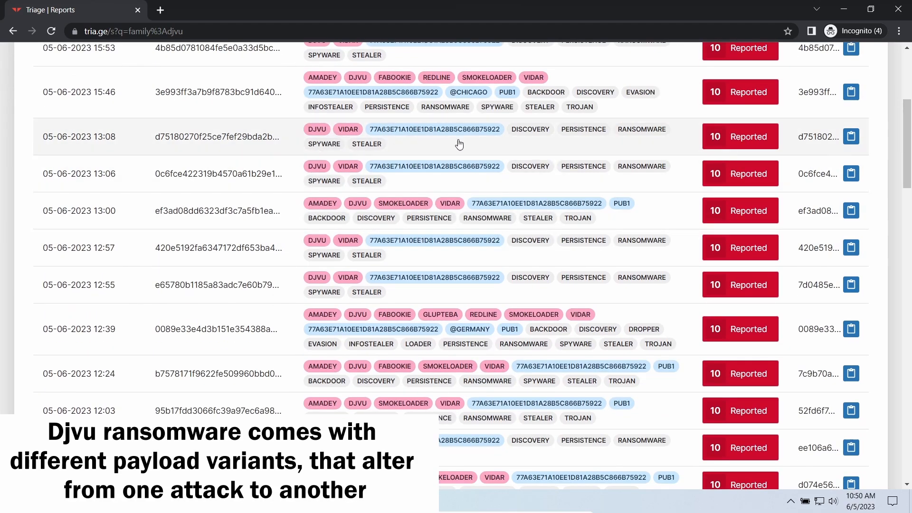
scroll(down, 3)
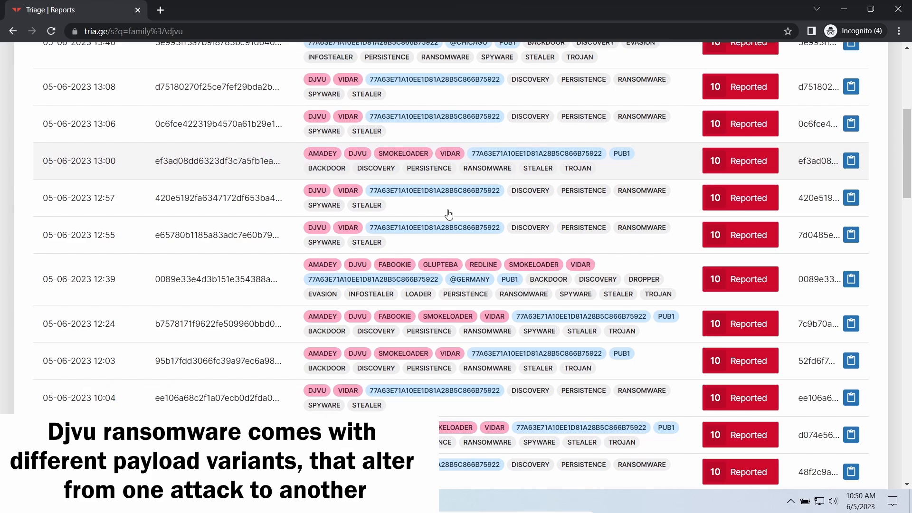
scroll(down, 3)
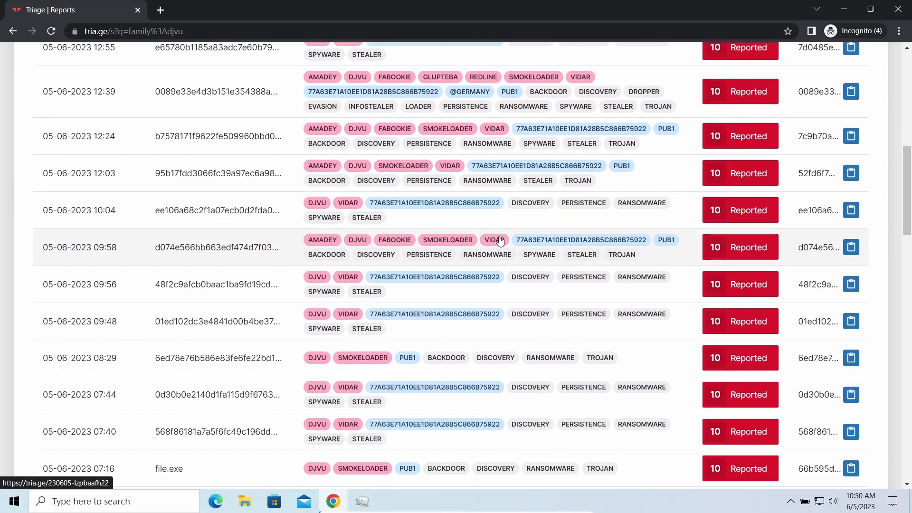
scroll(down, 3)
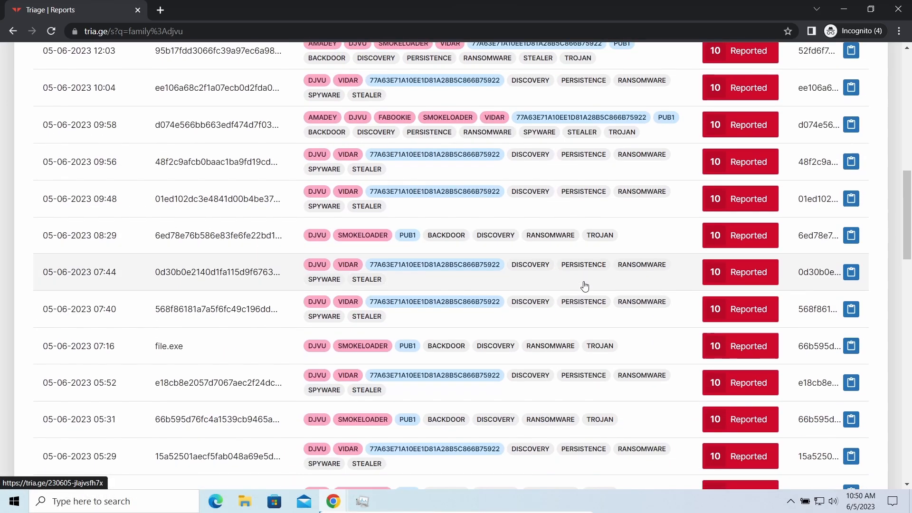
scroll(down, 3)
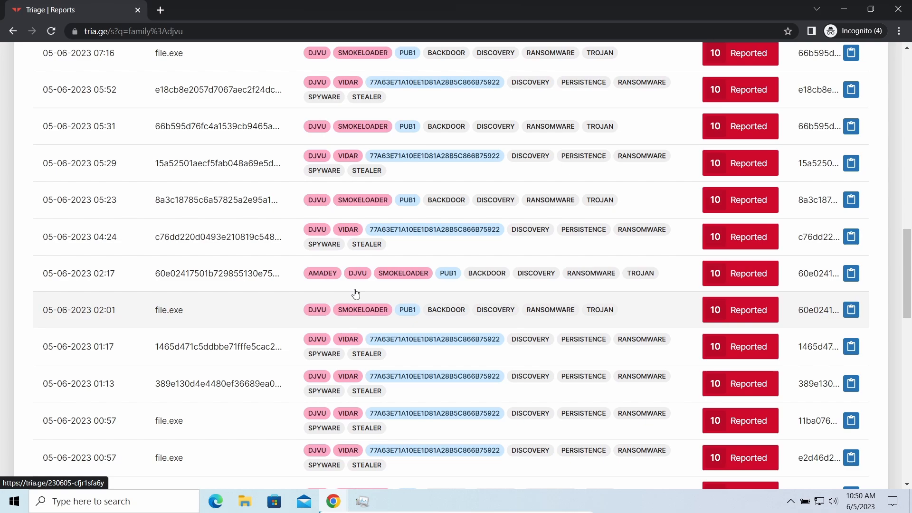
scroll(down, 3)
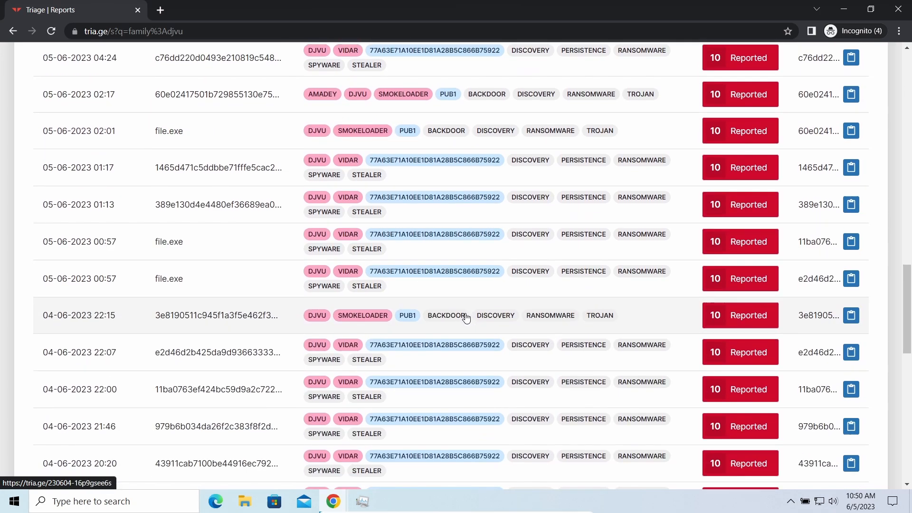
scroll(down, 3)
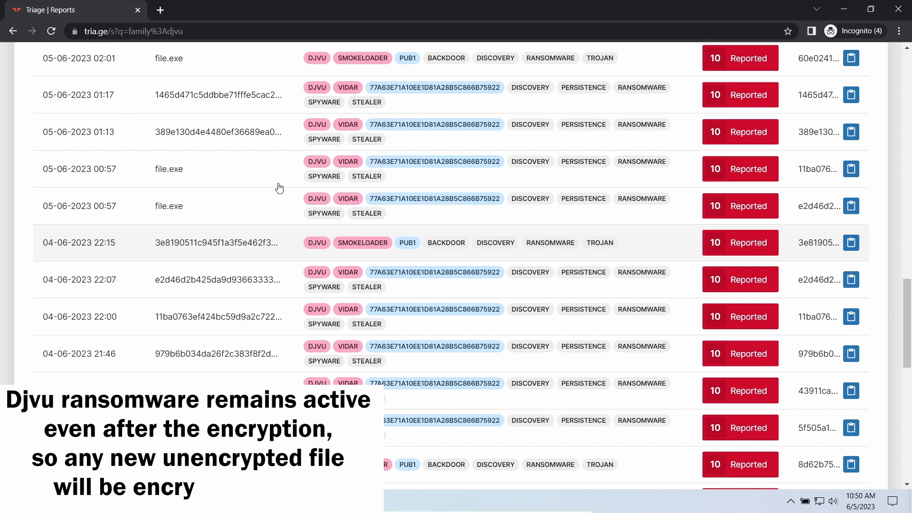
scroll(up, 3)
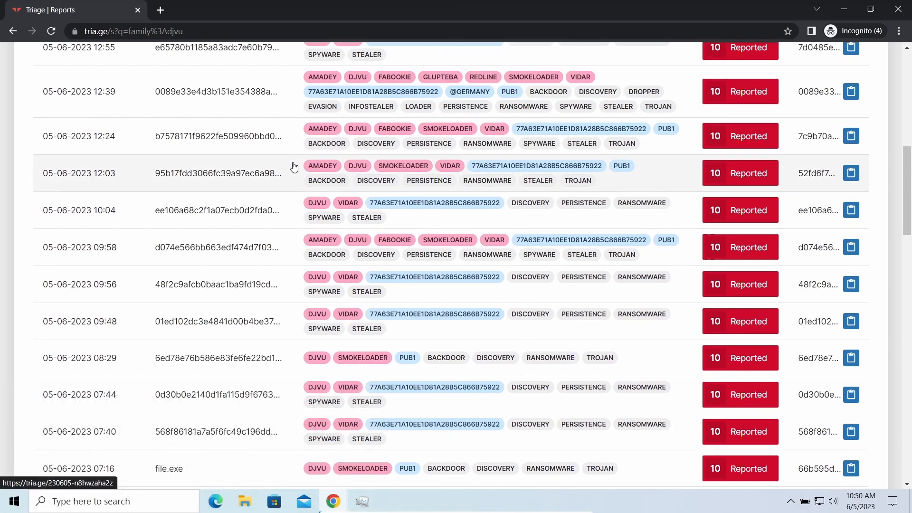
click(218, 91)
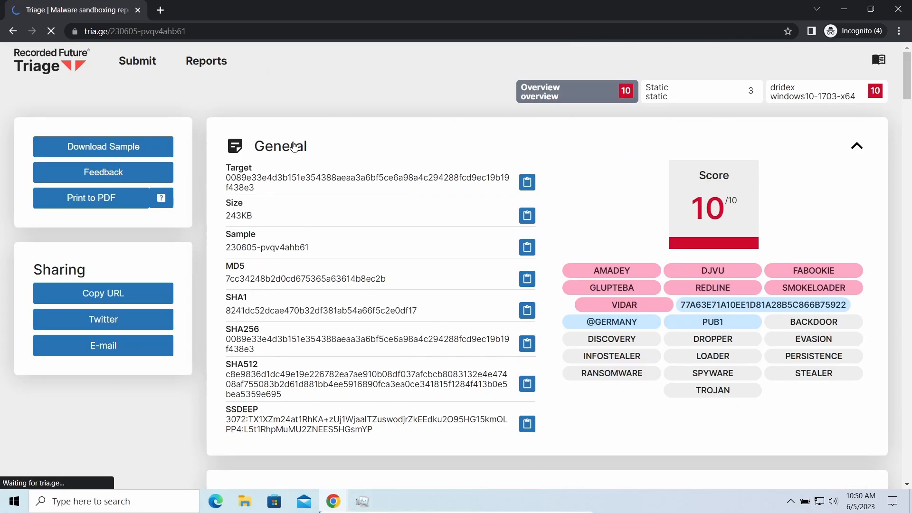
scroll(down, 3)
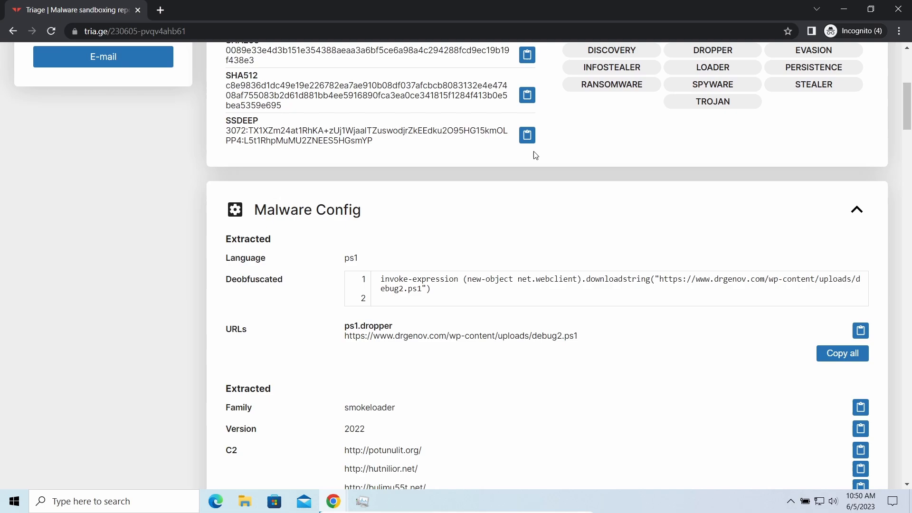
scroll(down, 3)
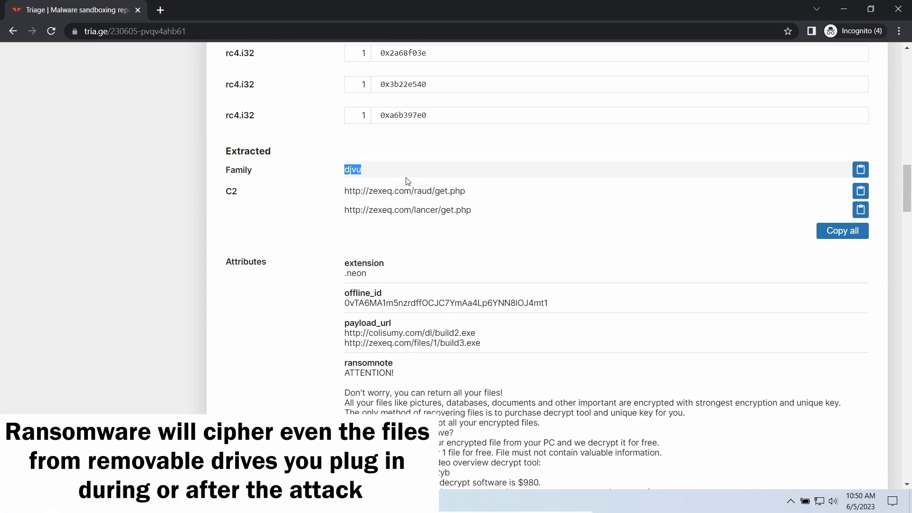
scroll(down, 3)
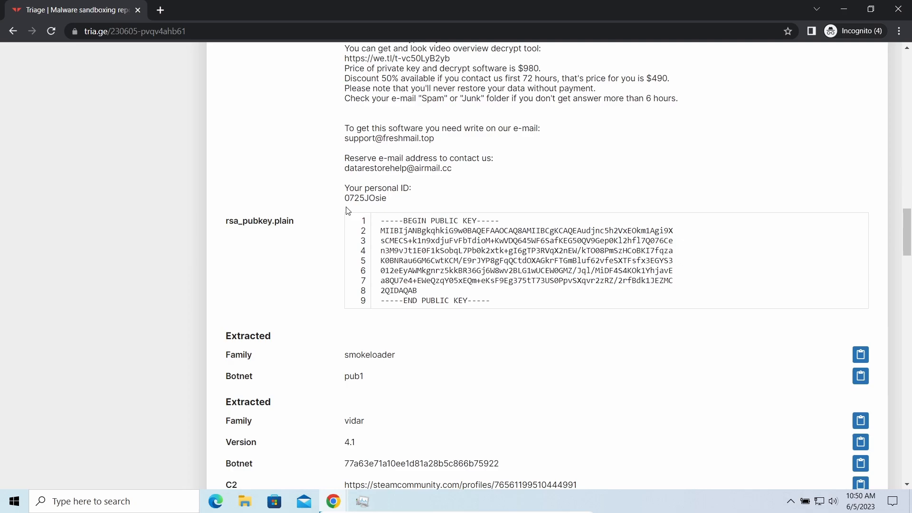
scroll(down, 3)
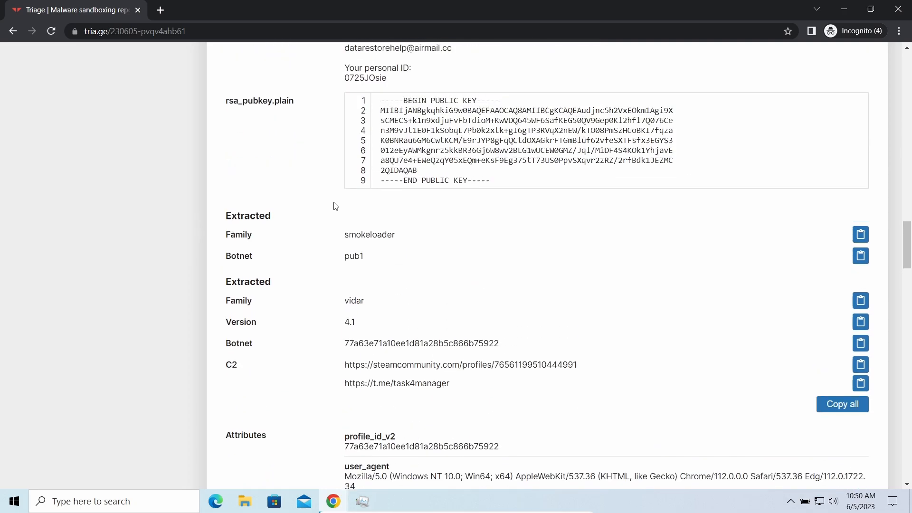
scroll(up, 3)
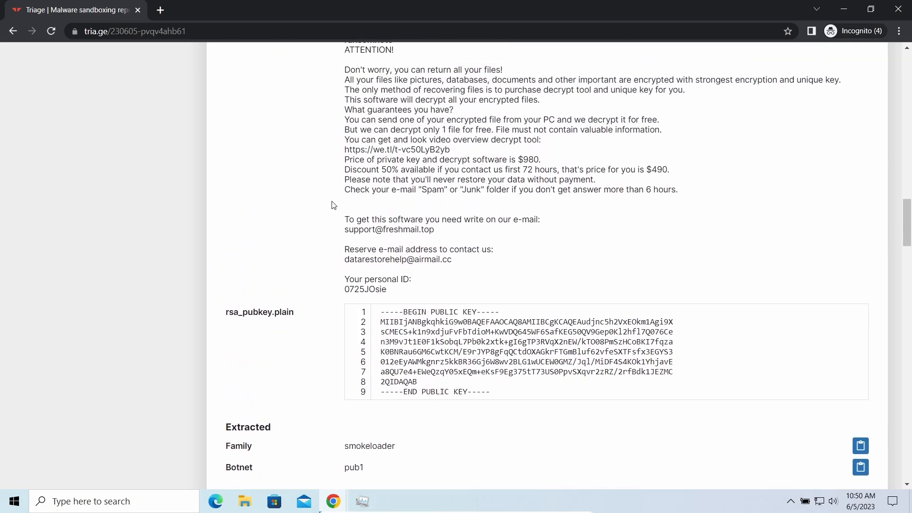
scroll(up, 3)
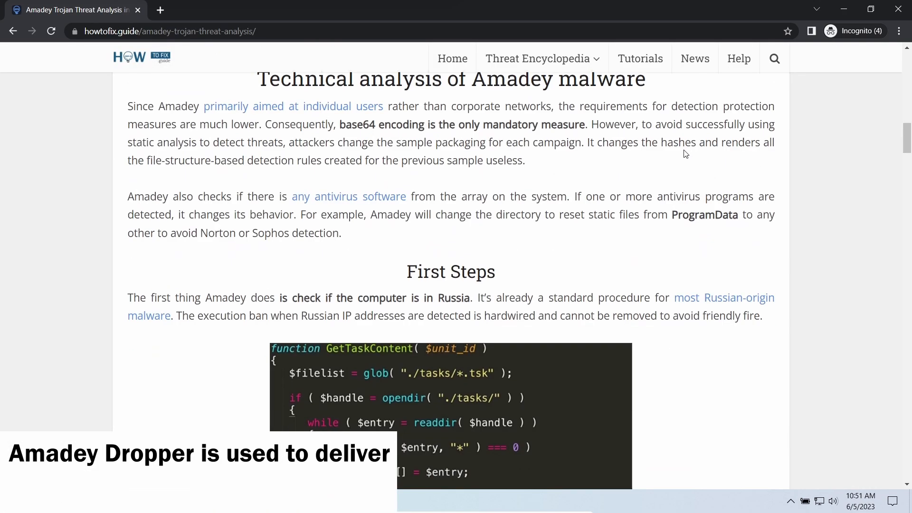
Read the Amadey article's Russia check, C2 request and persistence sections, then select the Malware Delivery paragraph
scroll(down, 3)
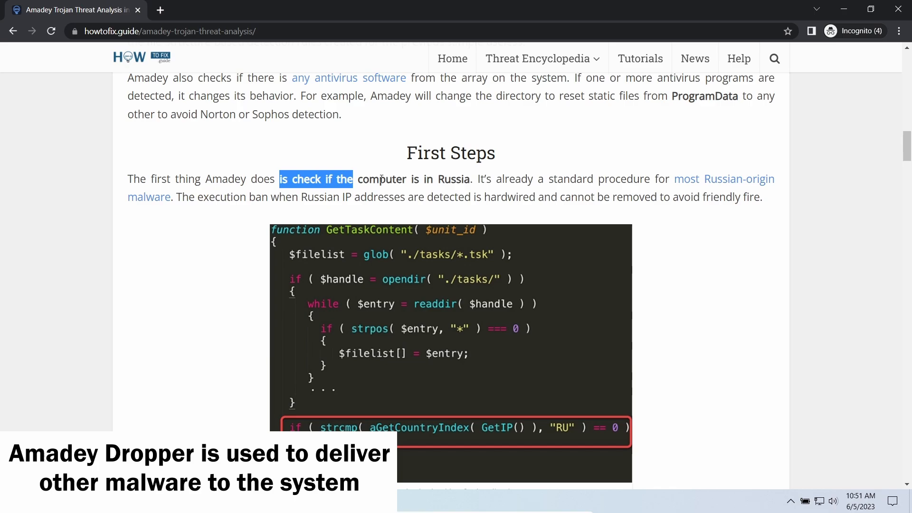
scroll(down, 3)
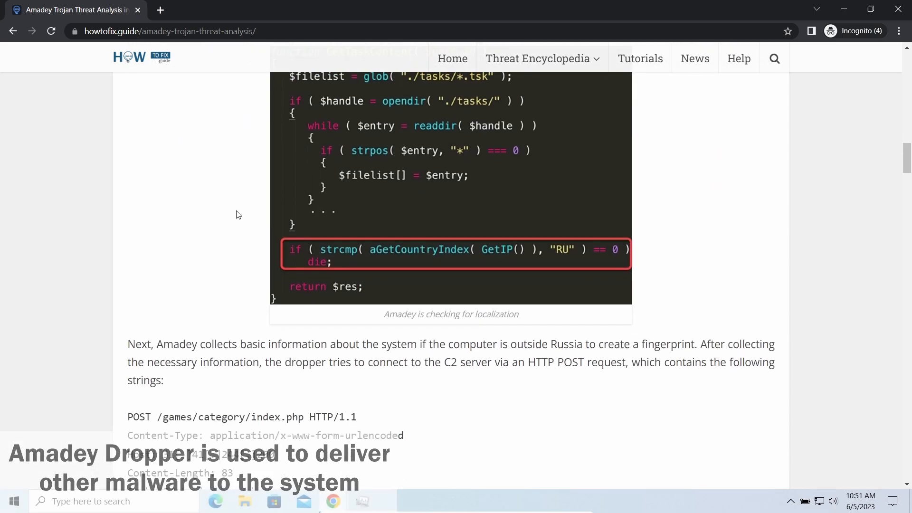
scroll(down, 3)
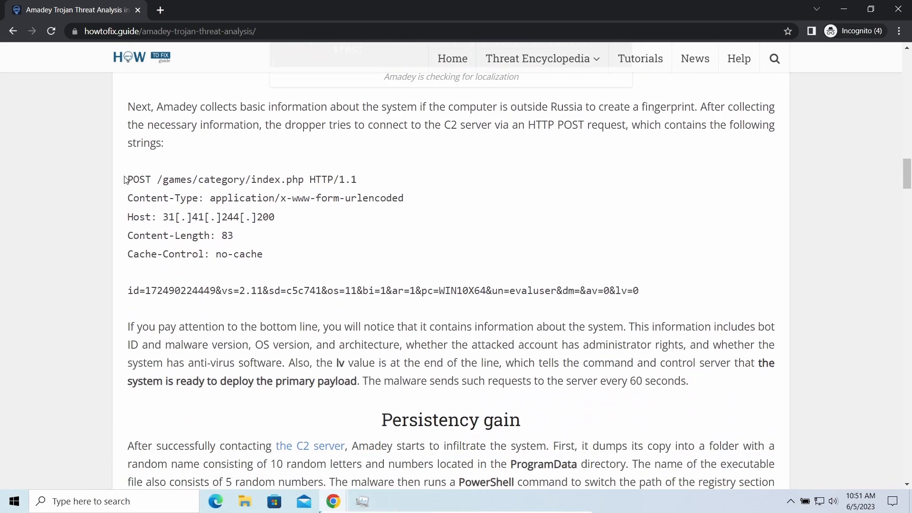
scroll(down, 3)
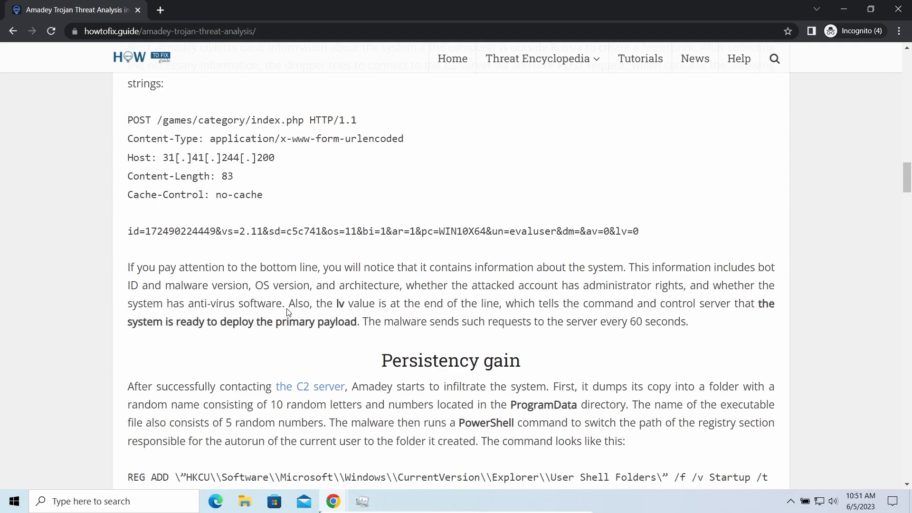
scroll(down, 3)
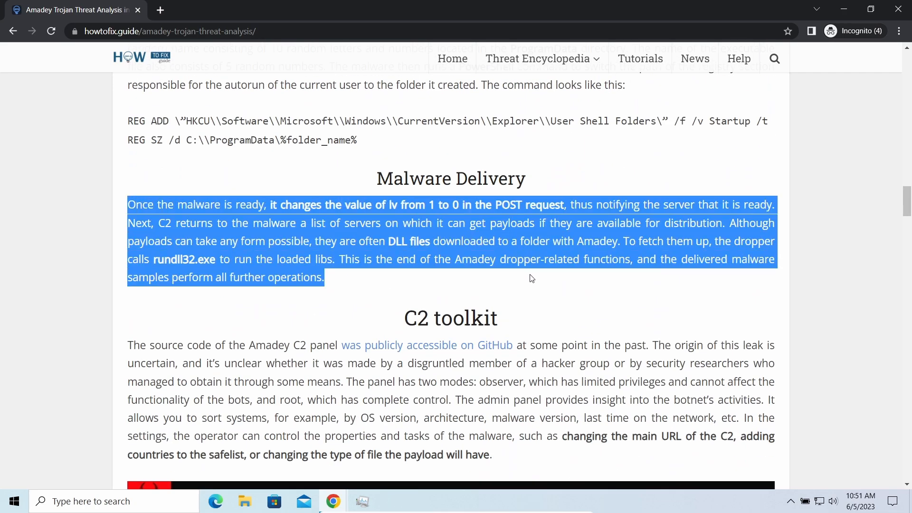
click(243, 293)
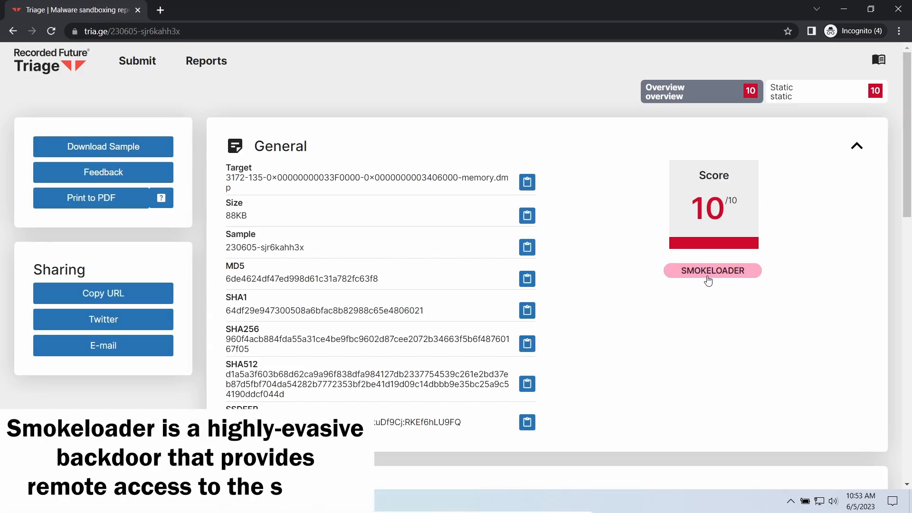
Review the SmokeLoader report's 2022 config, C2 domains, RC4 keys and task score, returning to its overview
scroll(down, 3)
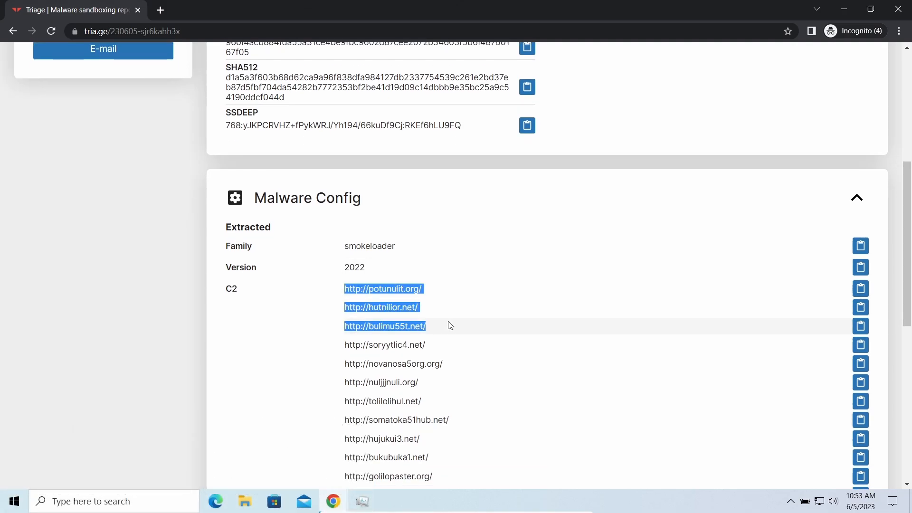
scroll(down, 3)
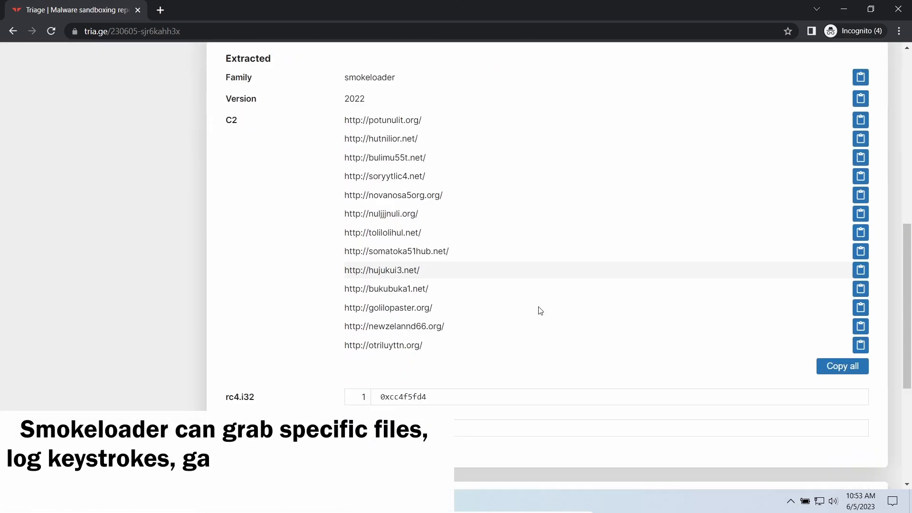
scroll(down, 3)
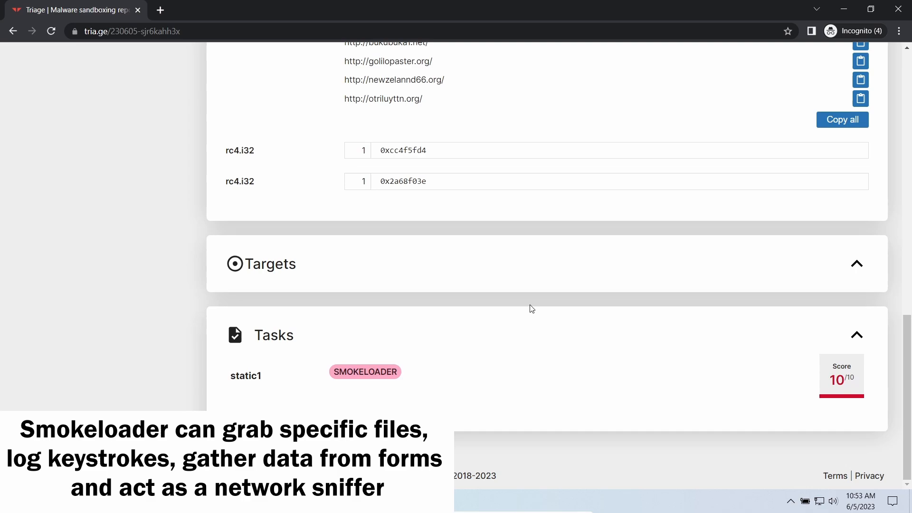
scroll(up, 3)
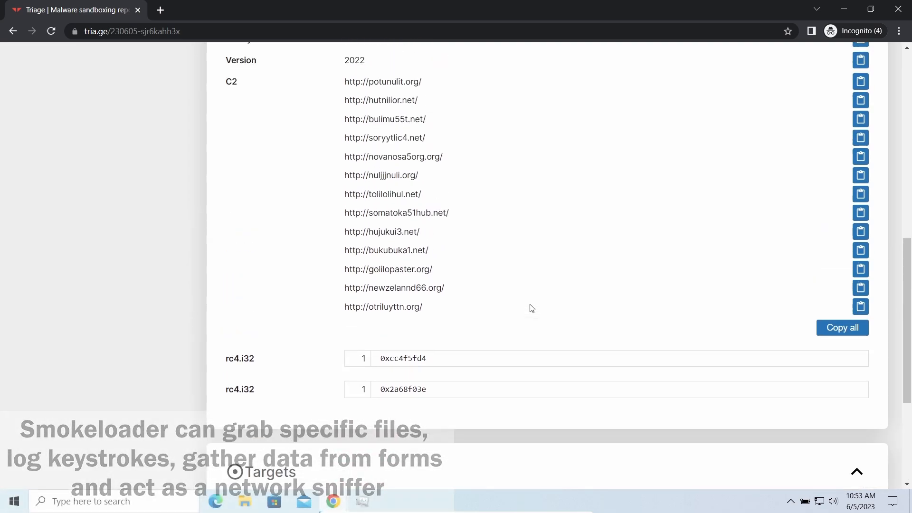
scroll(up, 3)
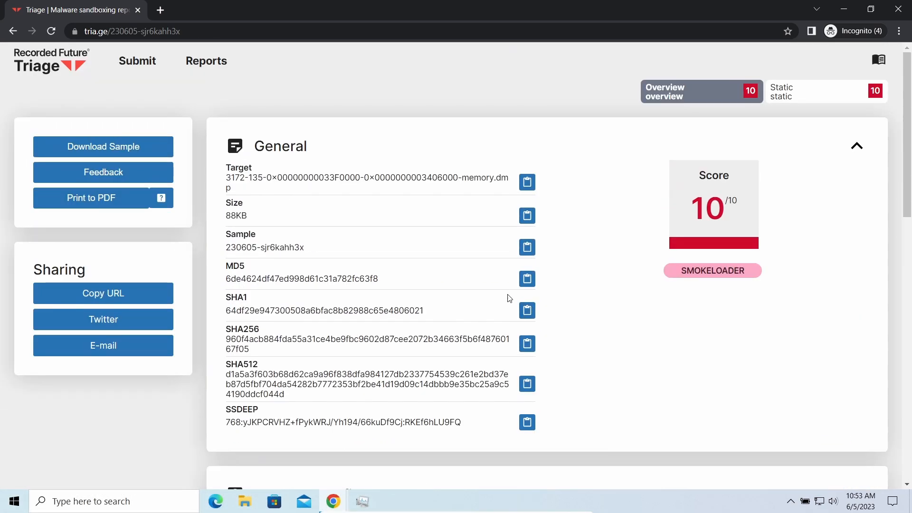
mouse_move(314, 214)
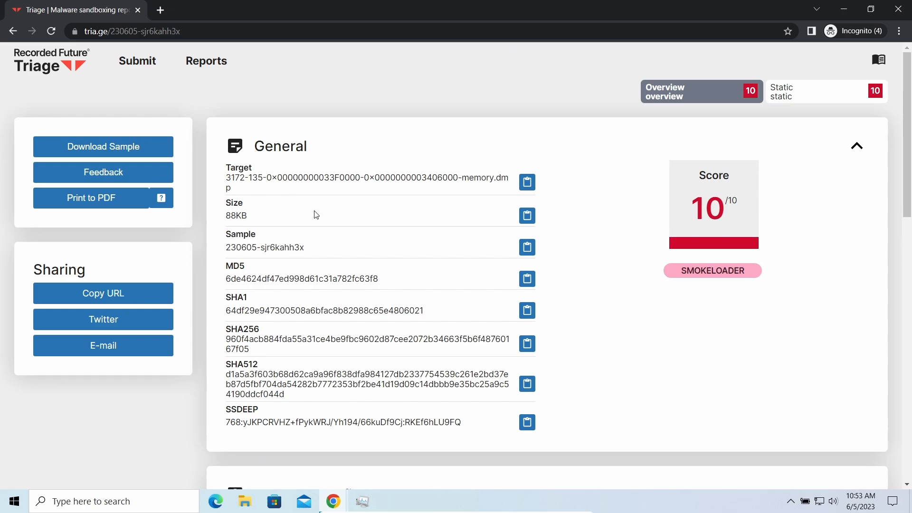
mouse_move(436, 284)
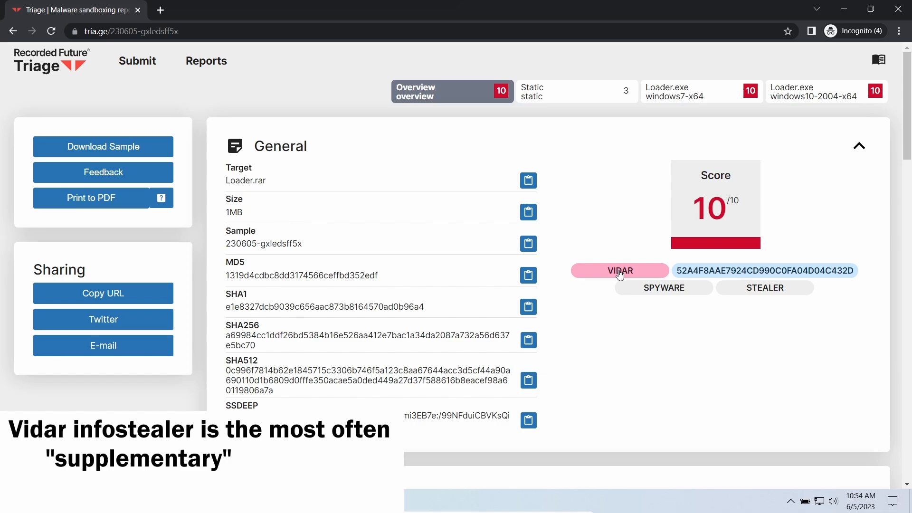
scroll(down, 3)
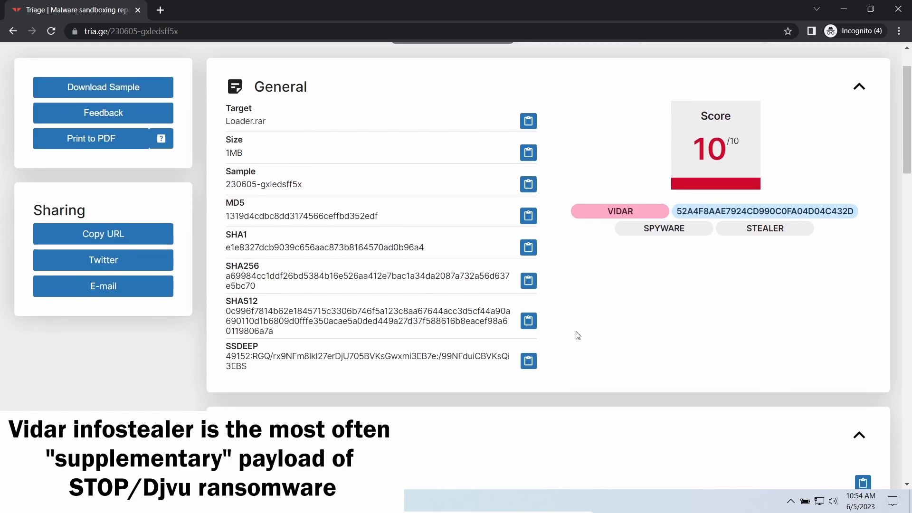
scroll(down, 3)
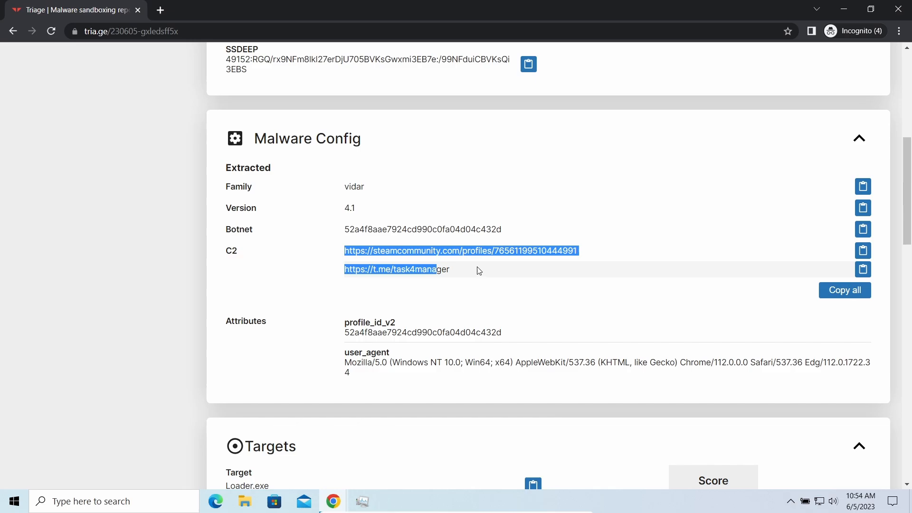
click(473, 288)
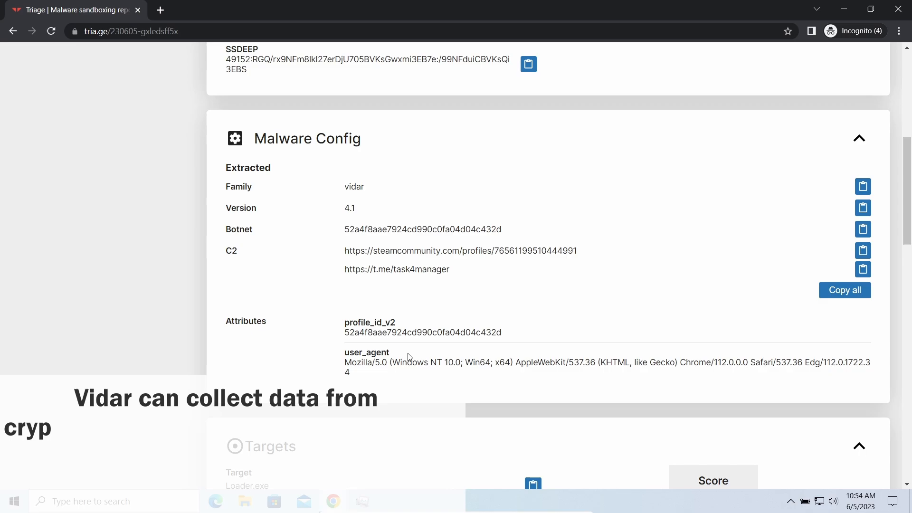
scroll(down, 3)
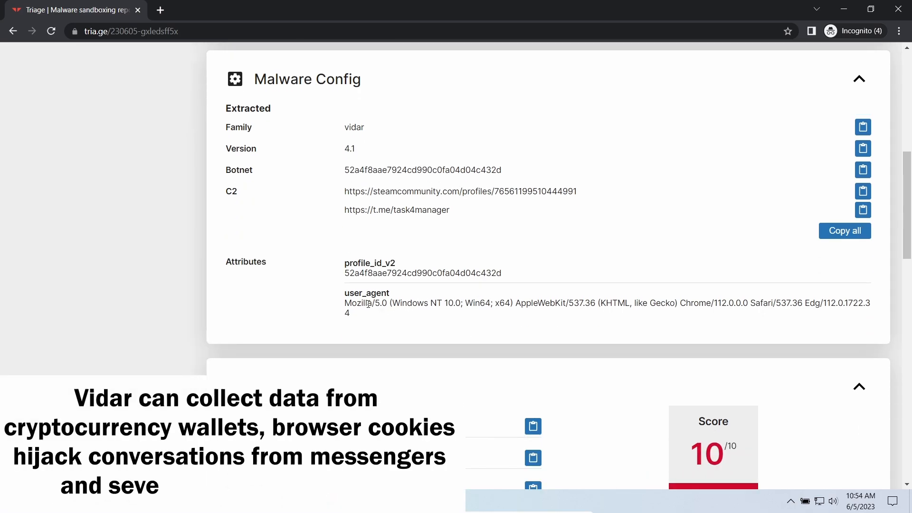
scroll(down, 3)
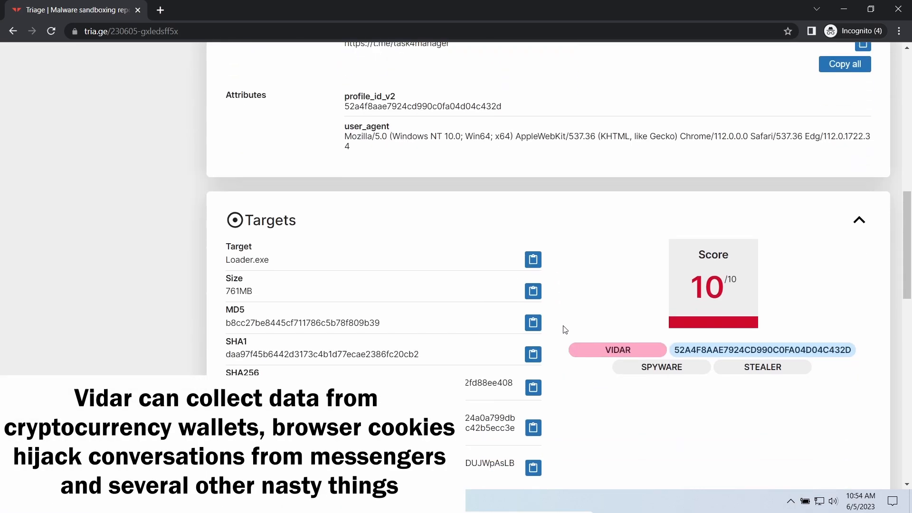
scroll(down, 3)
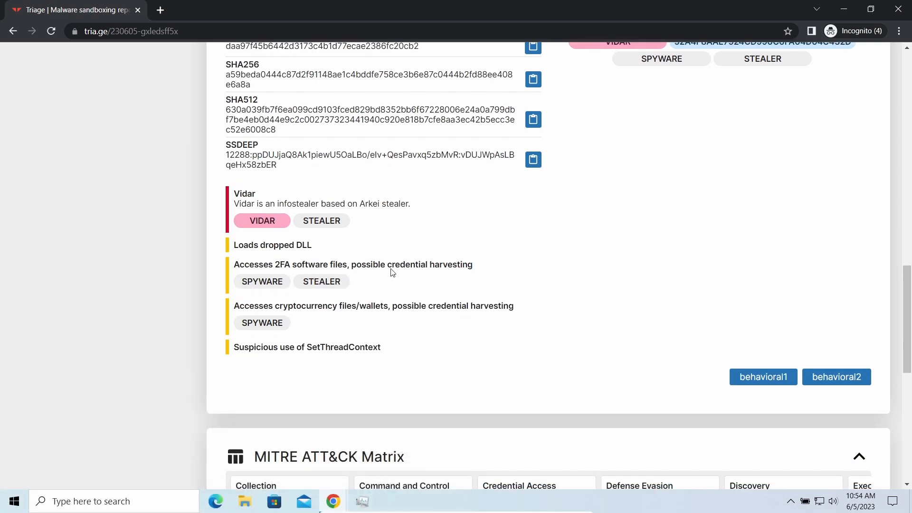
scroll(down, 3)
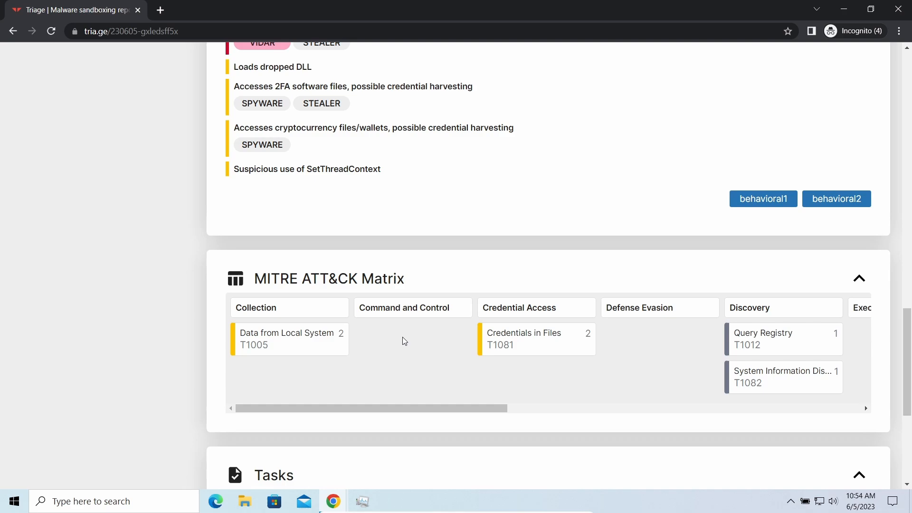
scroll(down, 3)
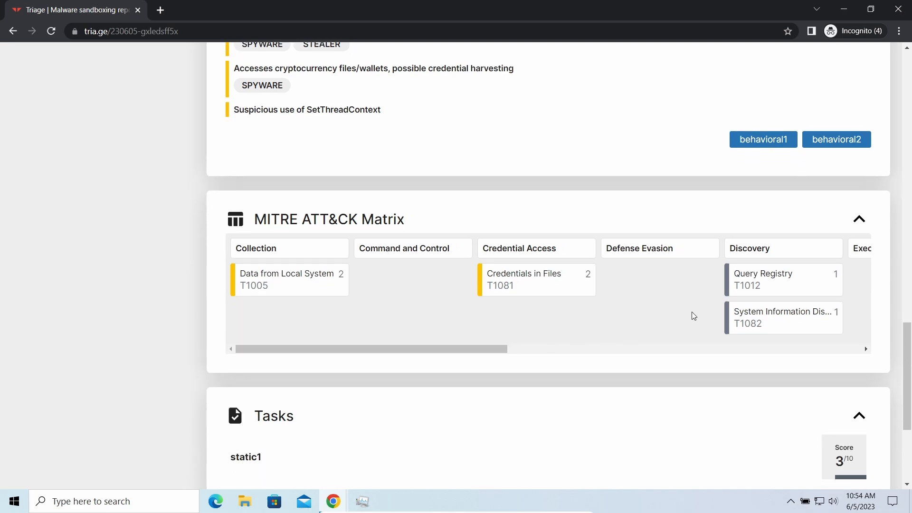
mouse_move(636, 311)
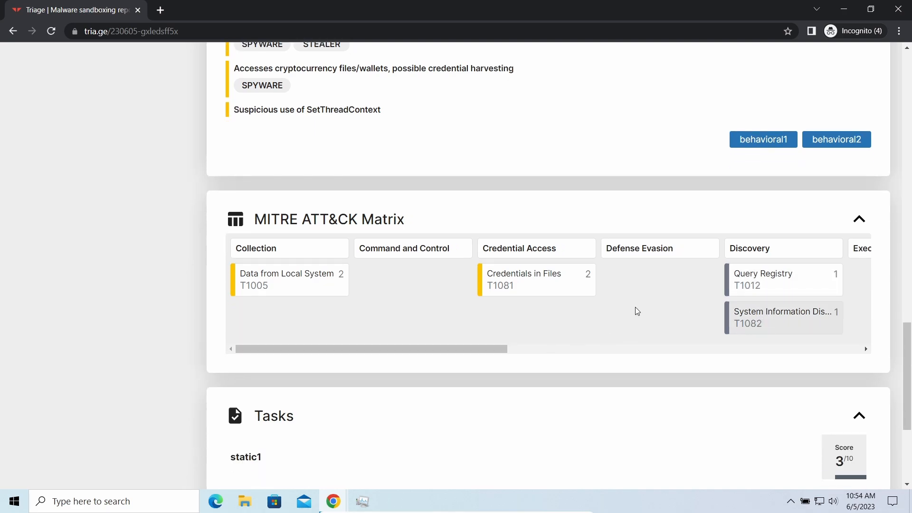
mouse_move(297, 294)
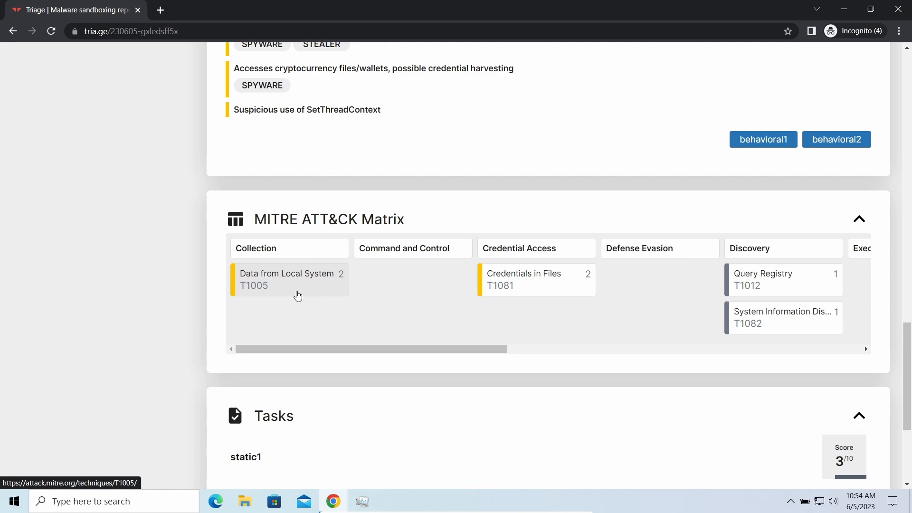
mouse_move(306, 390)
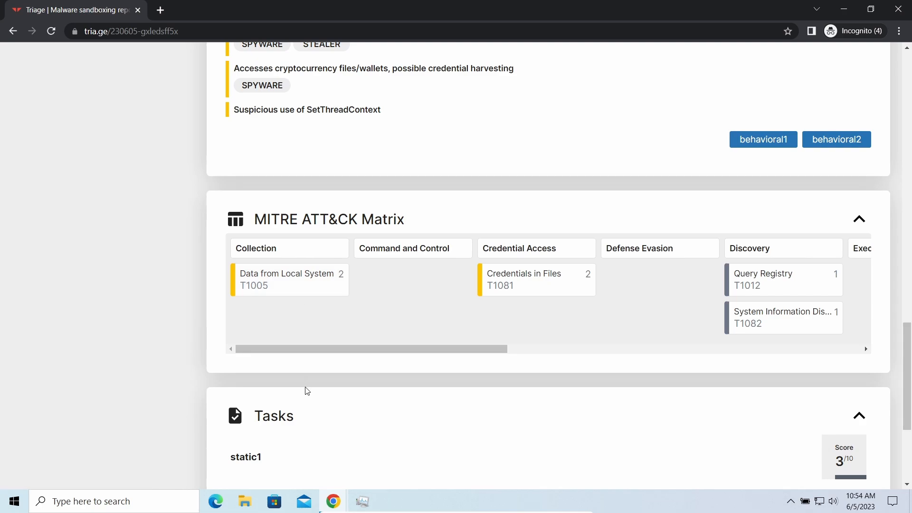
mouse_move(328, 132)
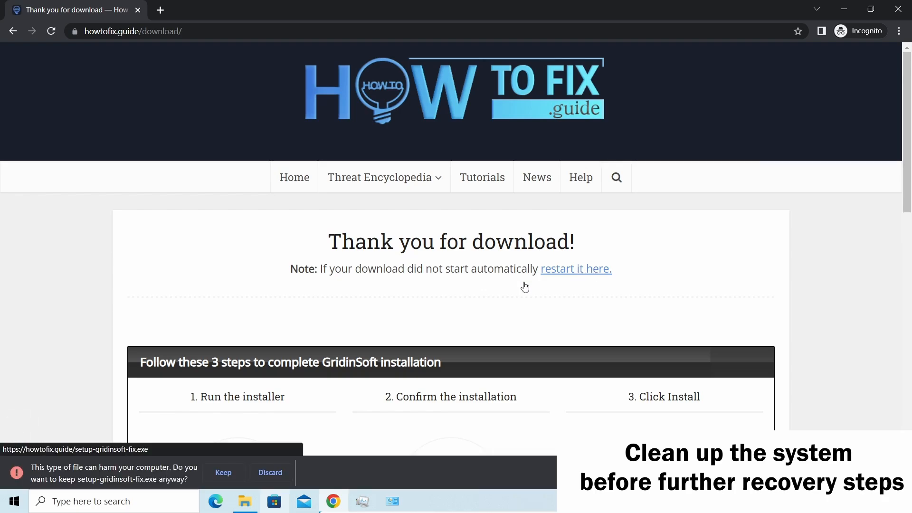
Keep setup-gridinsoft-fix.exe, run it, and allow it through User Account Control
click(223, 472)
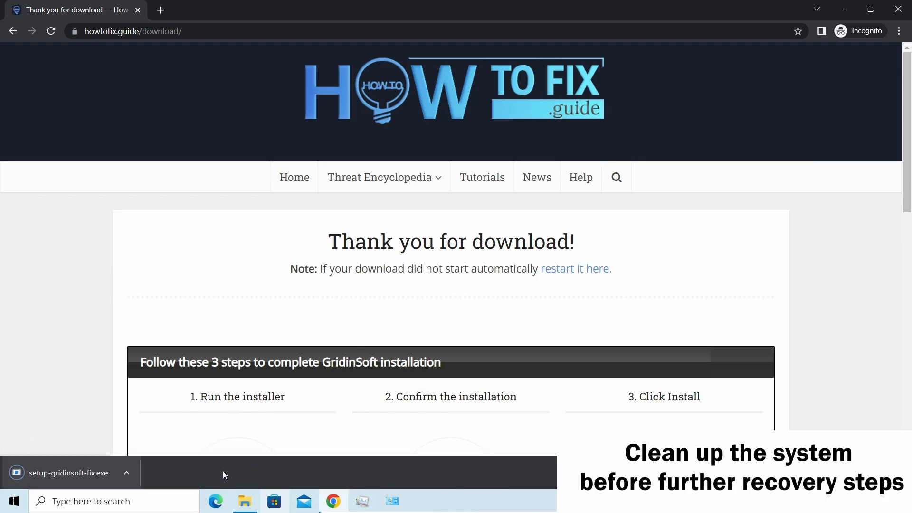
click(68, 472)
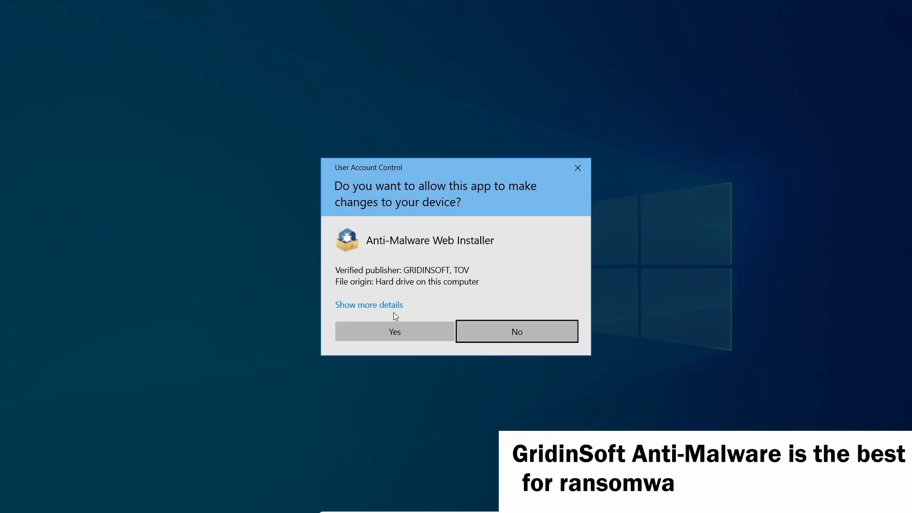
click(393, 330)
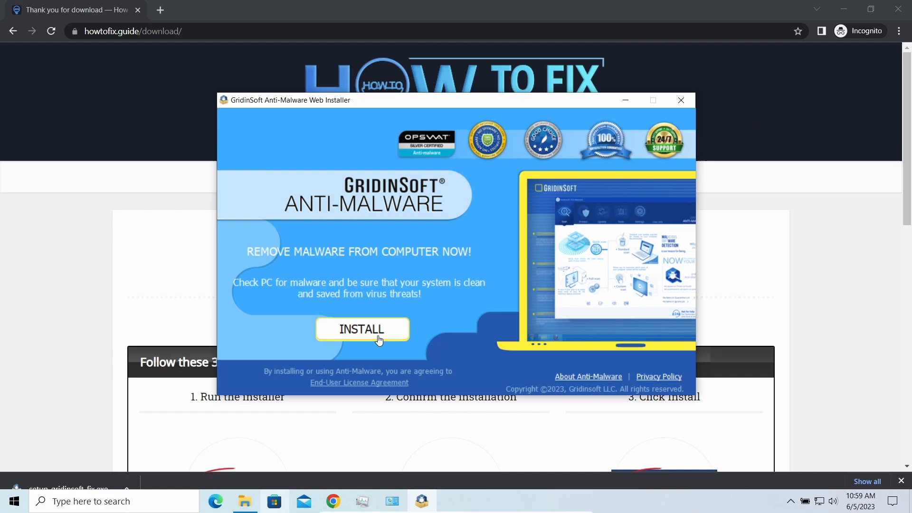
Begin the GridinSoft Anti-Malware install so the program download starts
click(362, 329)
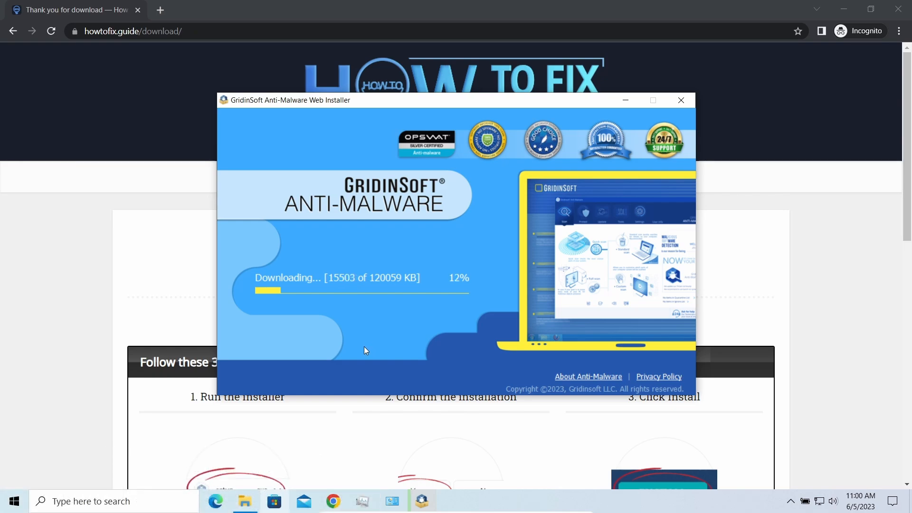
mouse_move(347, 351)
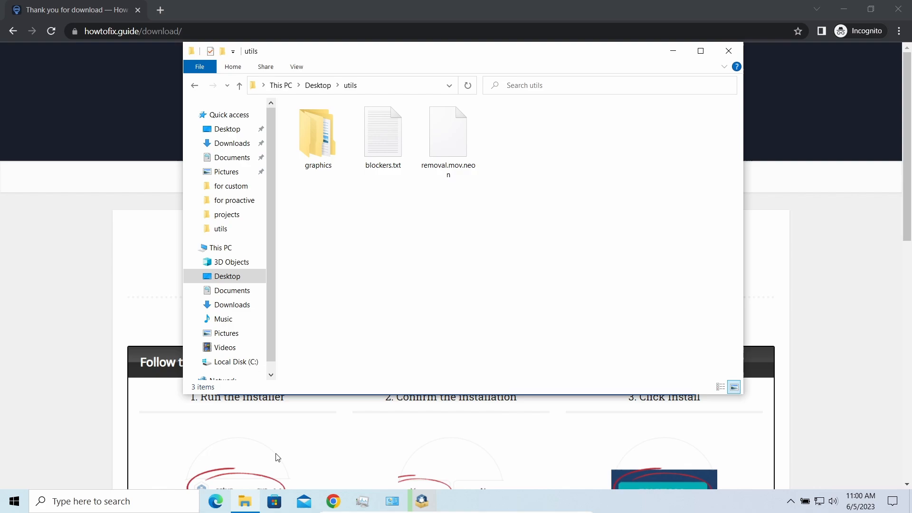
Rename removal.mov.neon to removal.mov, confirming the extension change, so it shows as a video again
click(447, 134)
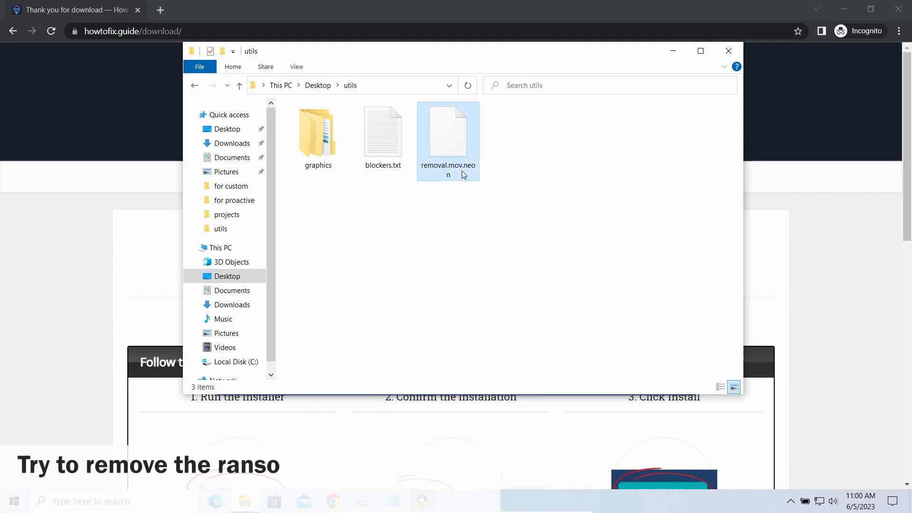
click(447, 165)
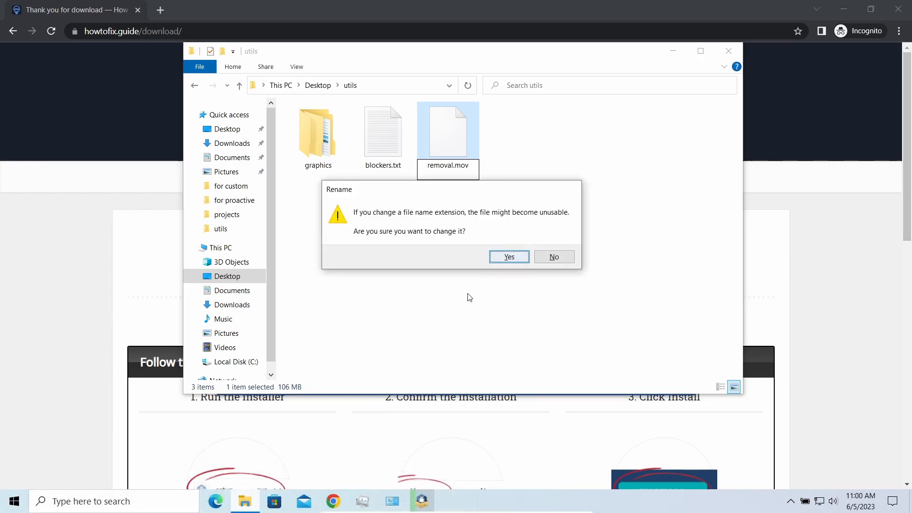
click(508, 257)
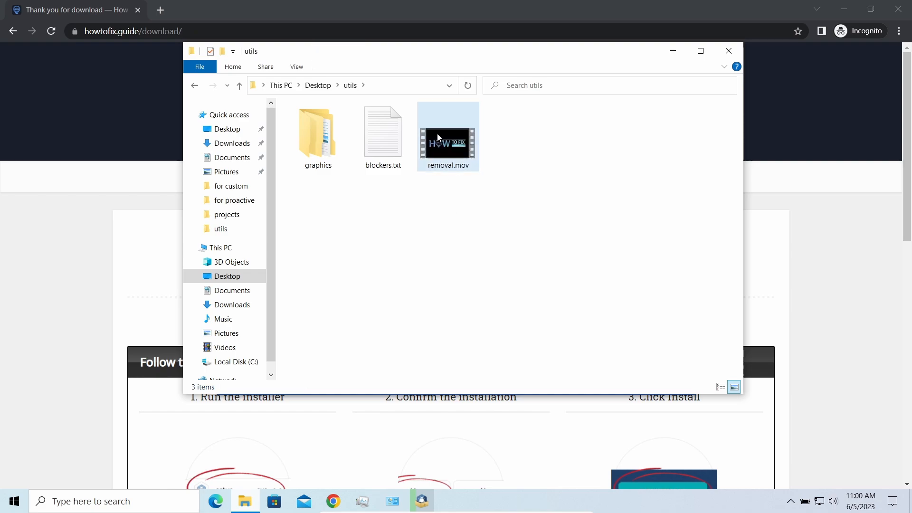
click(547, 201)
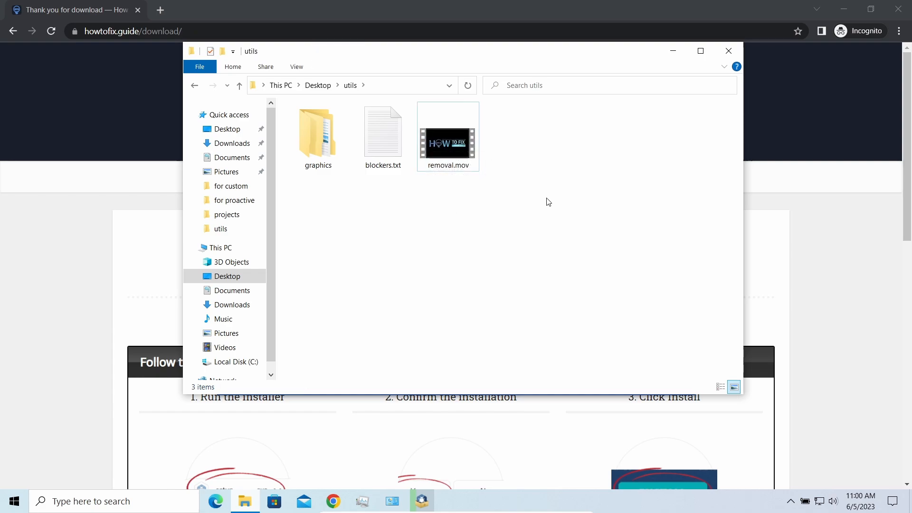
mouse_move(676, 59)
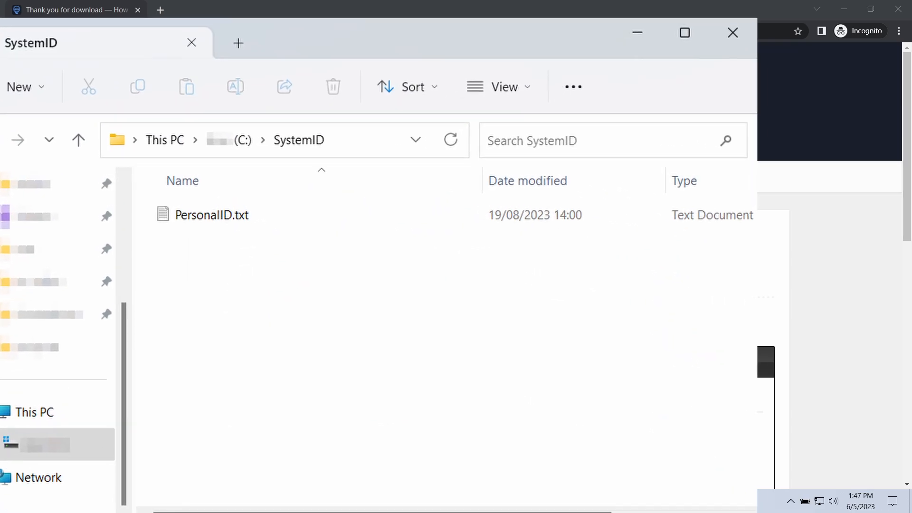
View the PersonalID.txt ransom ID file from C:\SystemID
double_click(212, 214)
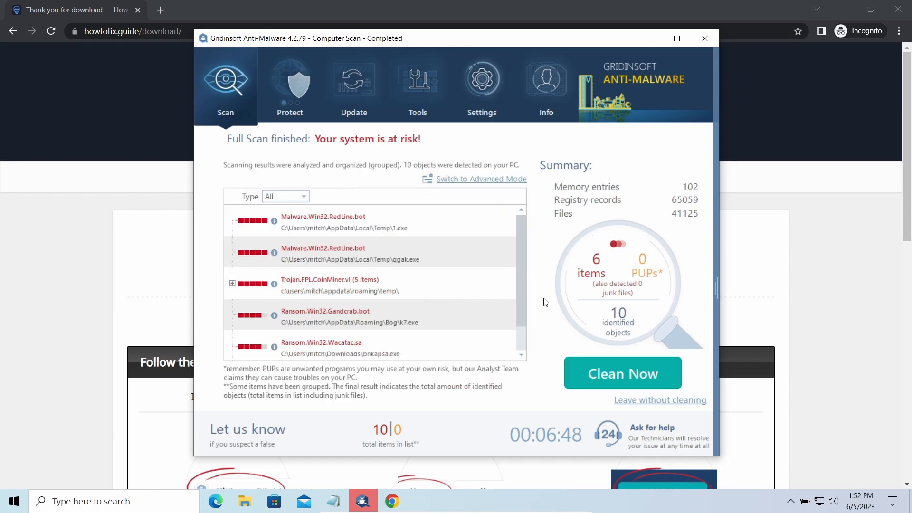
mouse_move(551, 267)
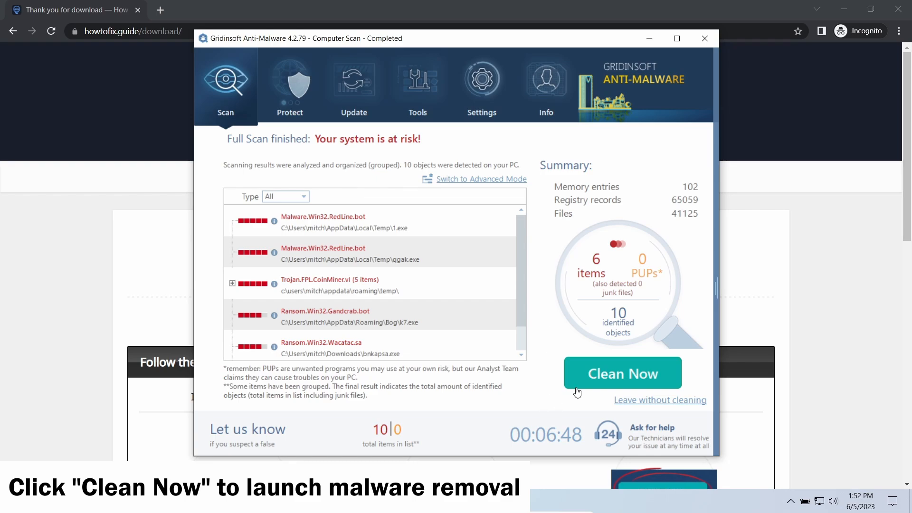
Run Clean Now on the scan results to remove all 10 detected objects
click(622, 372)
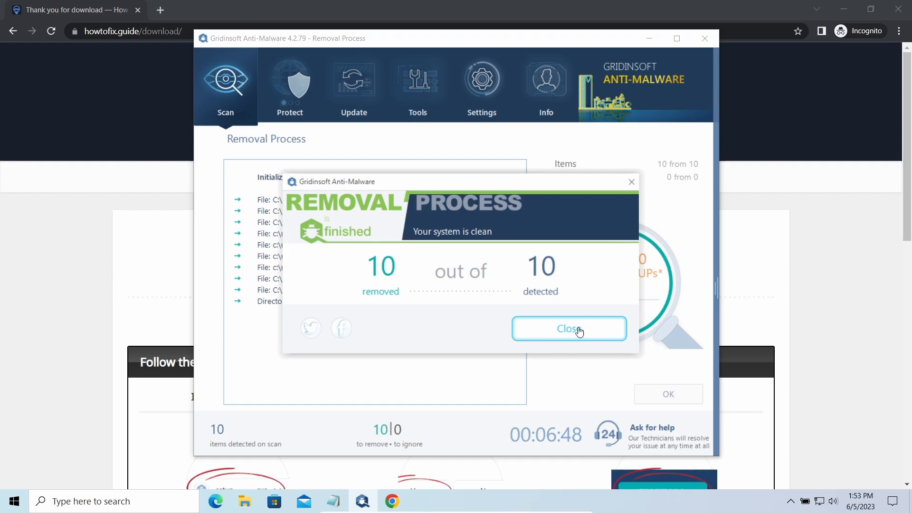
Dismiss the Removal Process summary and return to the Start Scan page showing 10 items removed
click(568, 329)
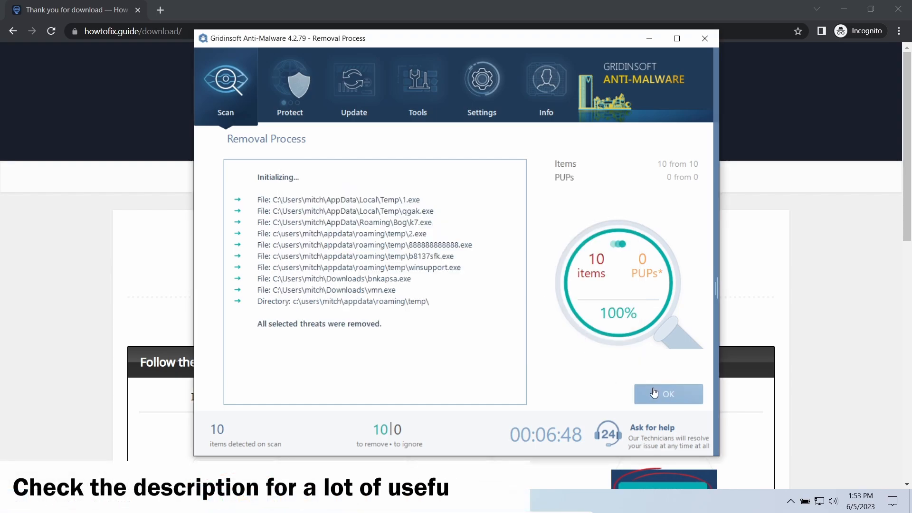
click(667, 393)
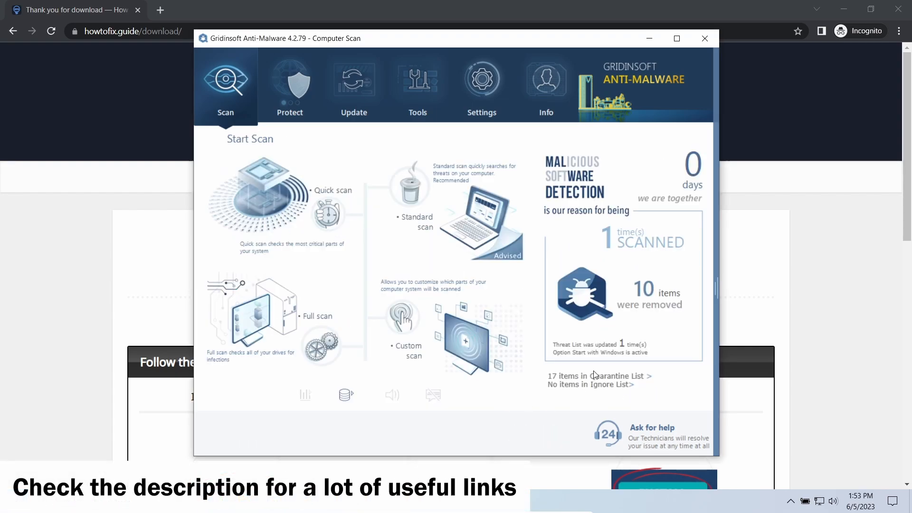